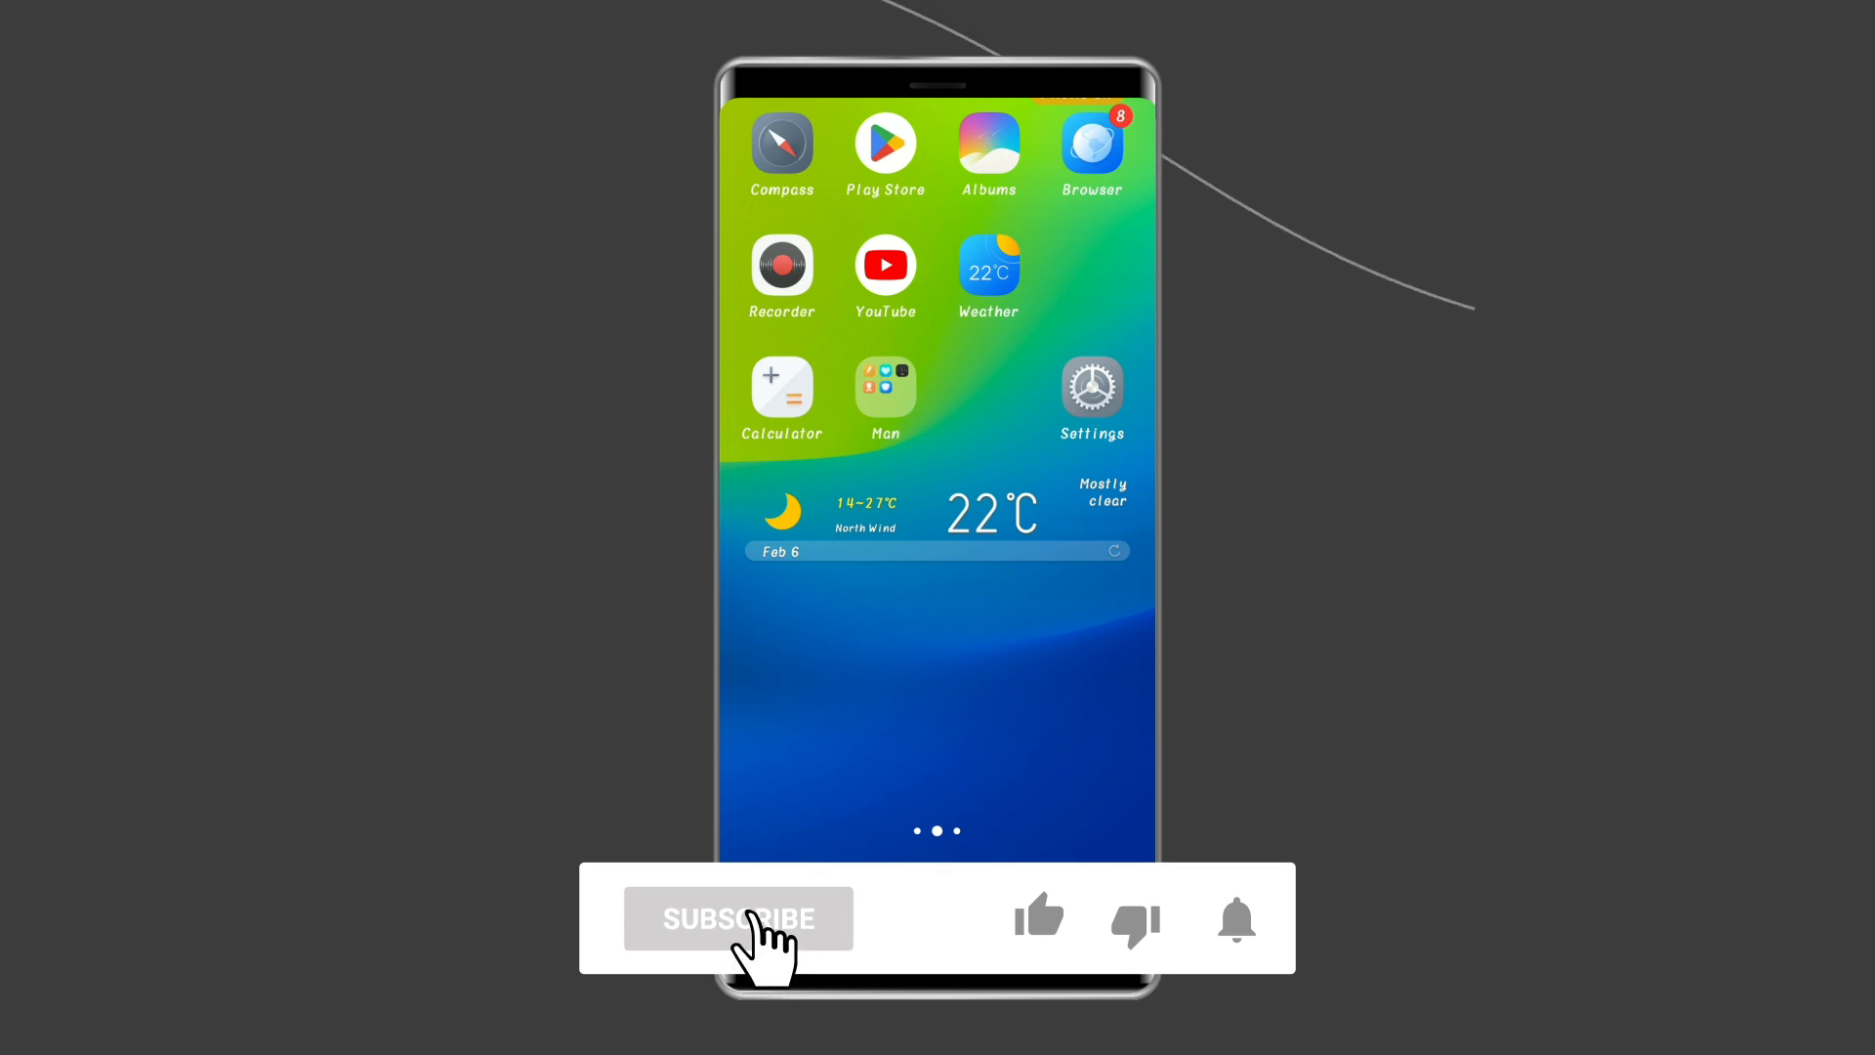
Hold the side power button until the power off / reboot menu appears
left_click(736, 918)
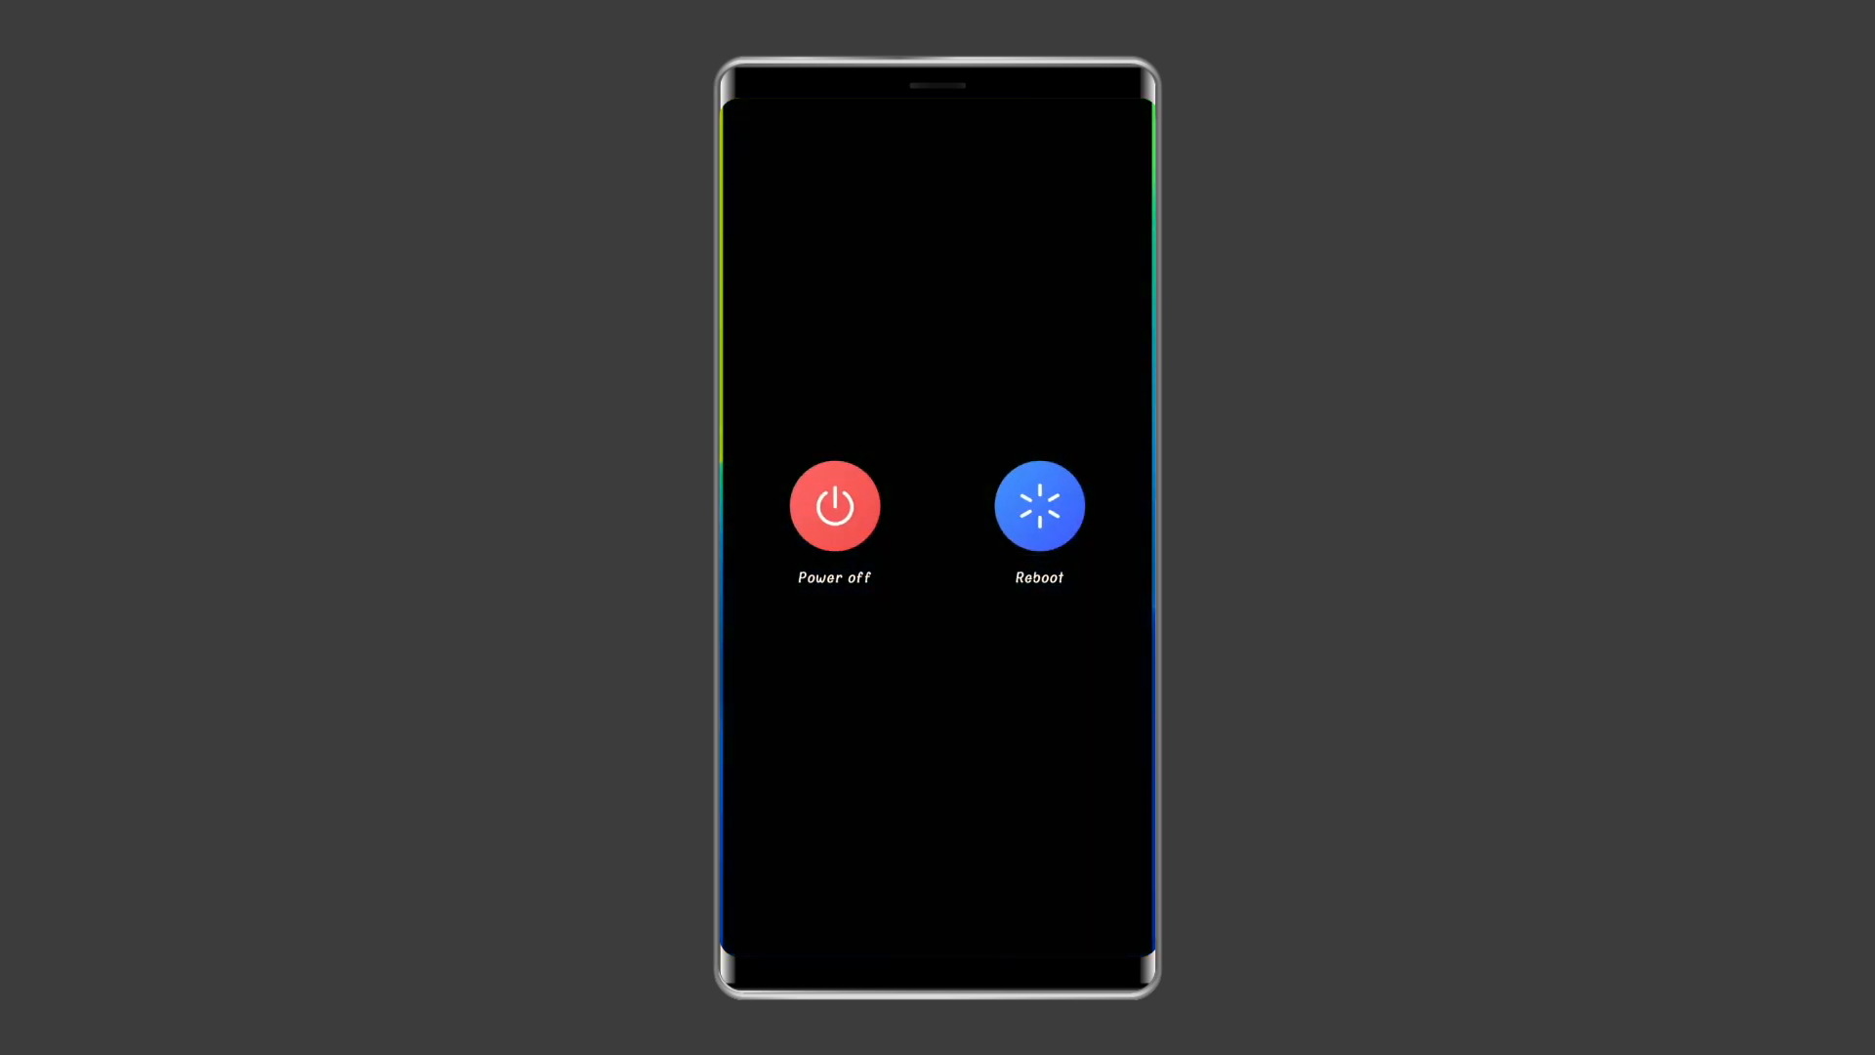
Select Reboot, revealing the hint to hold power and volume down for 10 seconds
left_click(1037, 504)
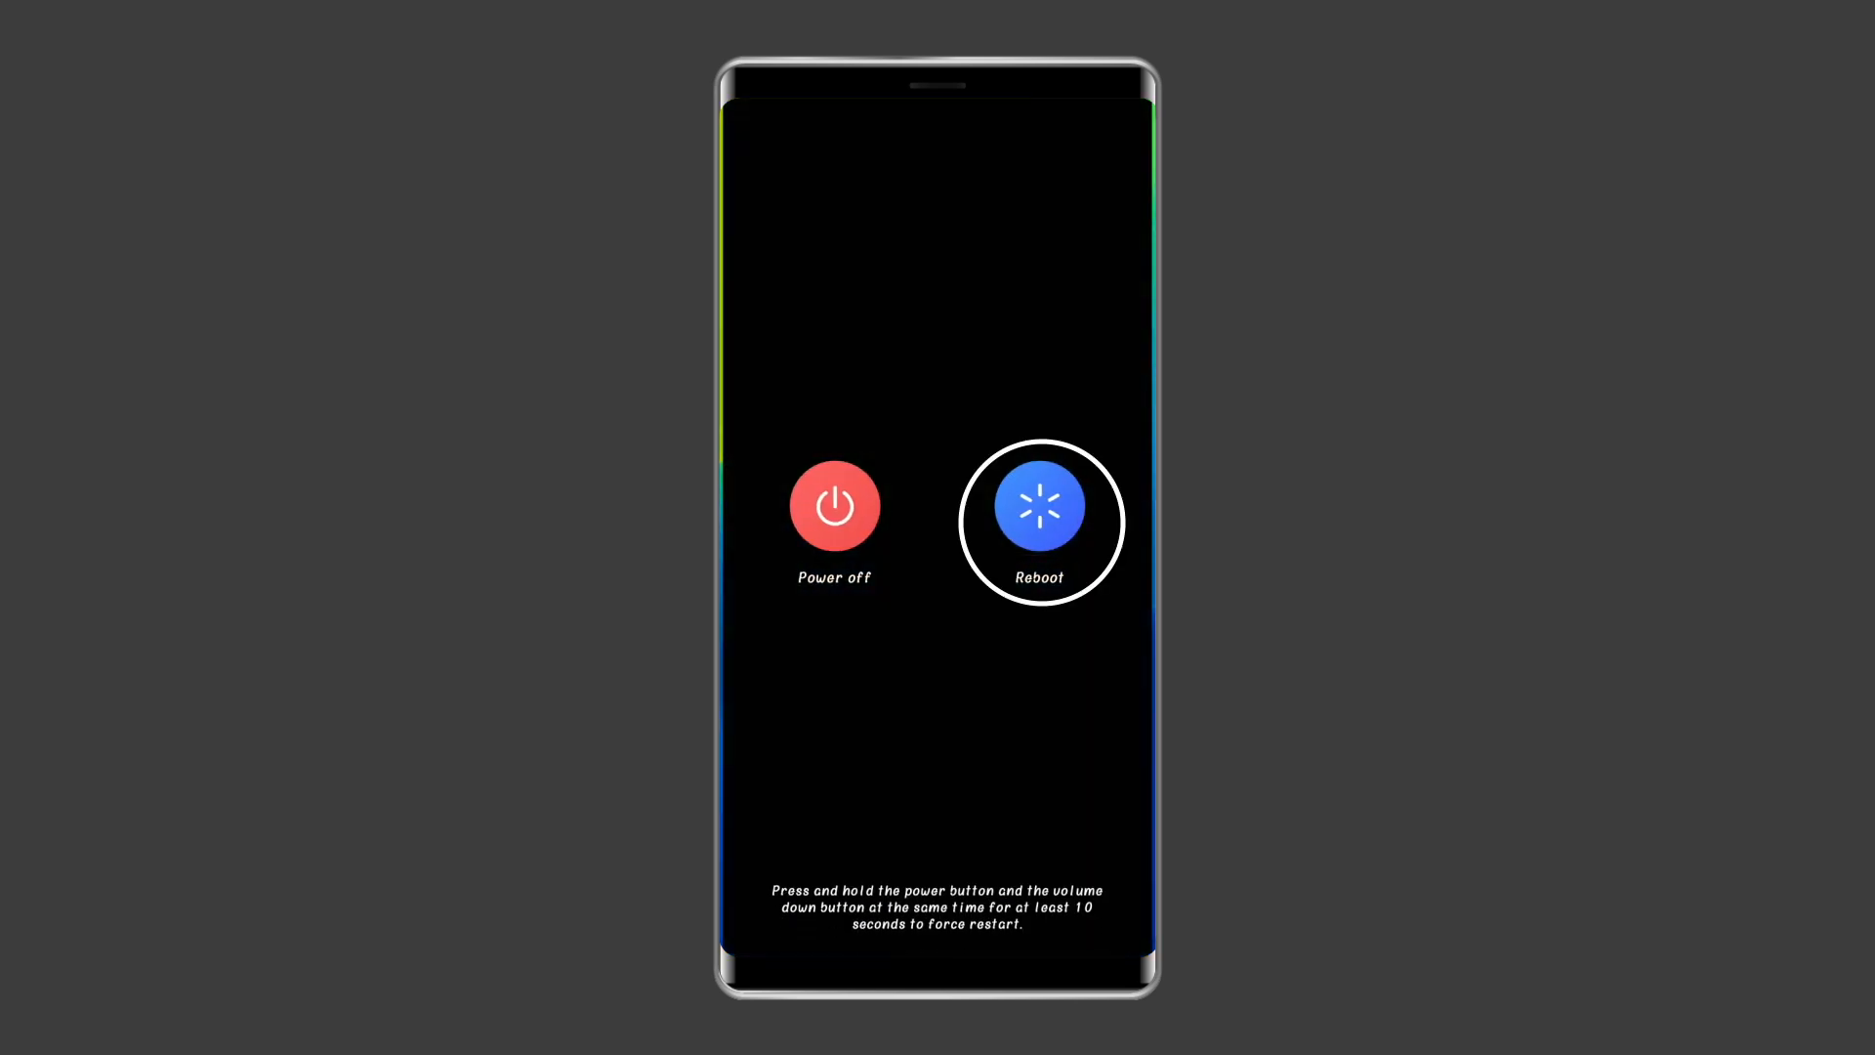
left_click(1040, 504)
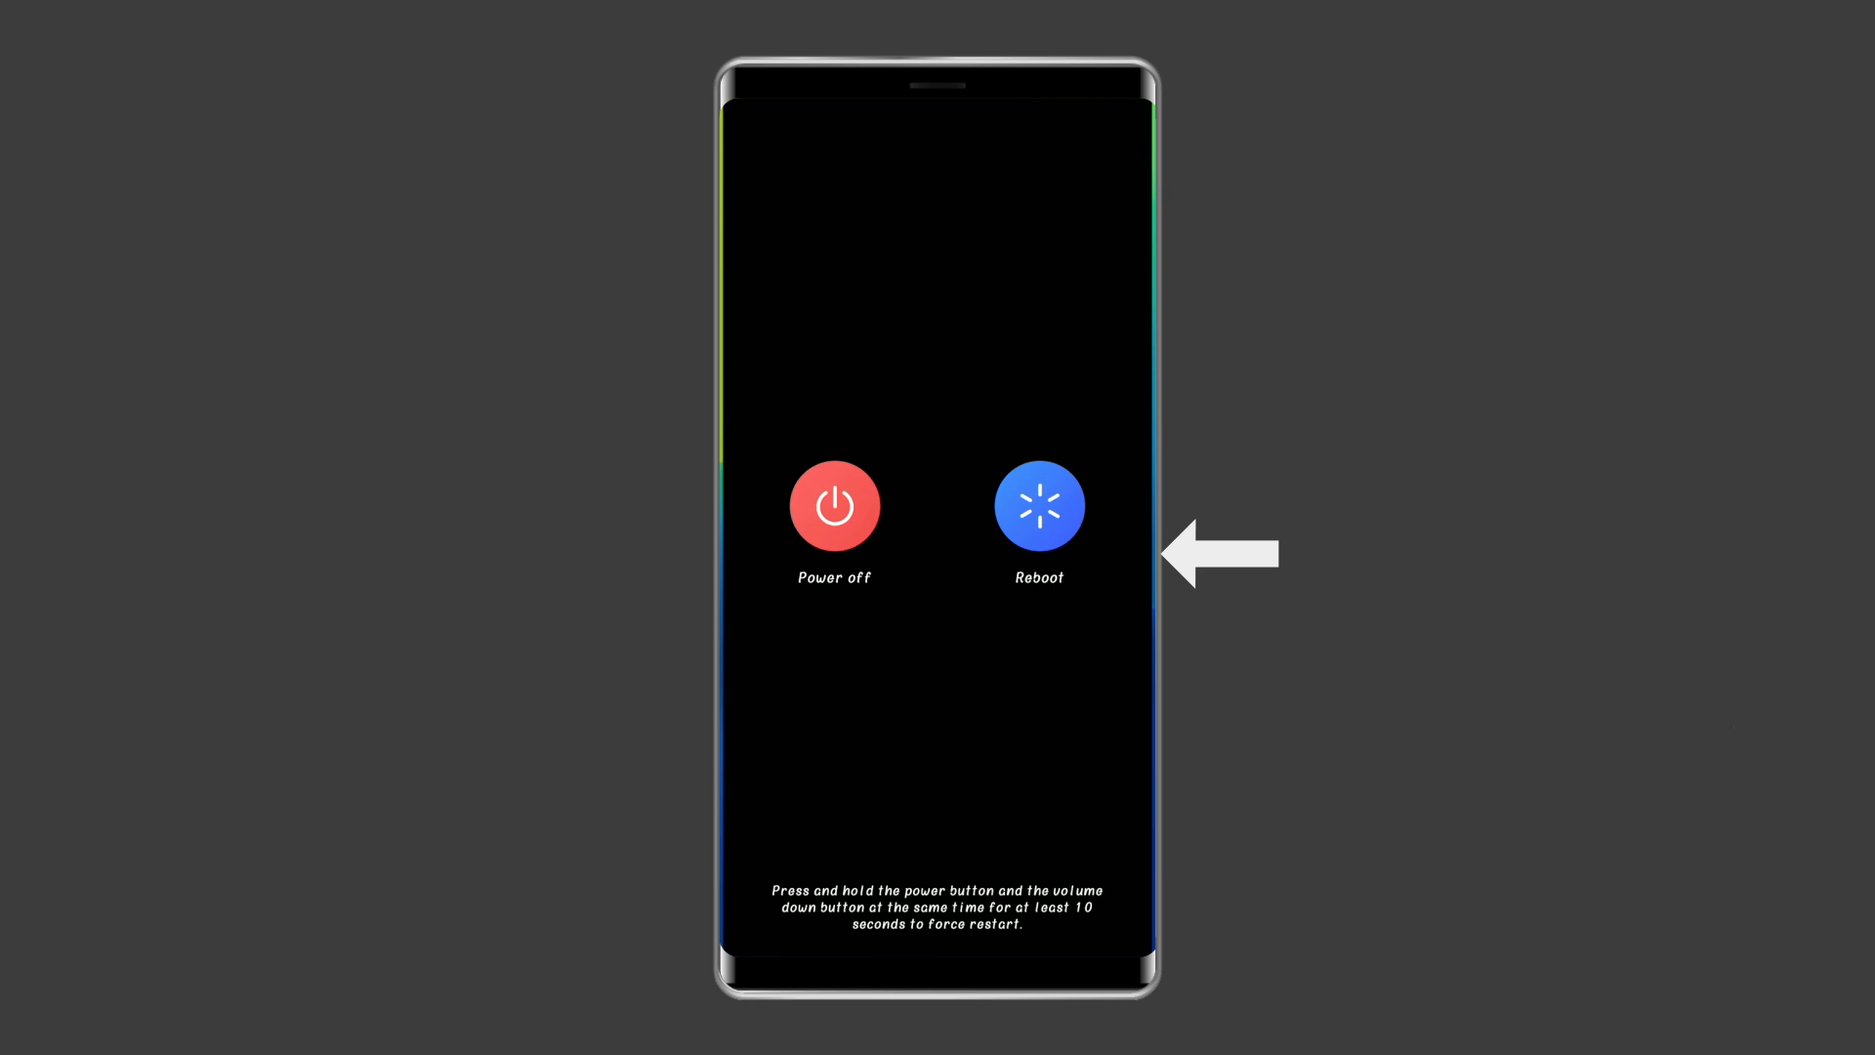
Force-restart with power and volume down held 10 seconds, landing on the home screen
left_click(1037, 504)
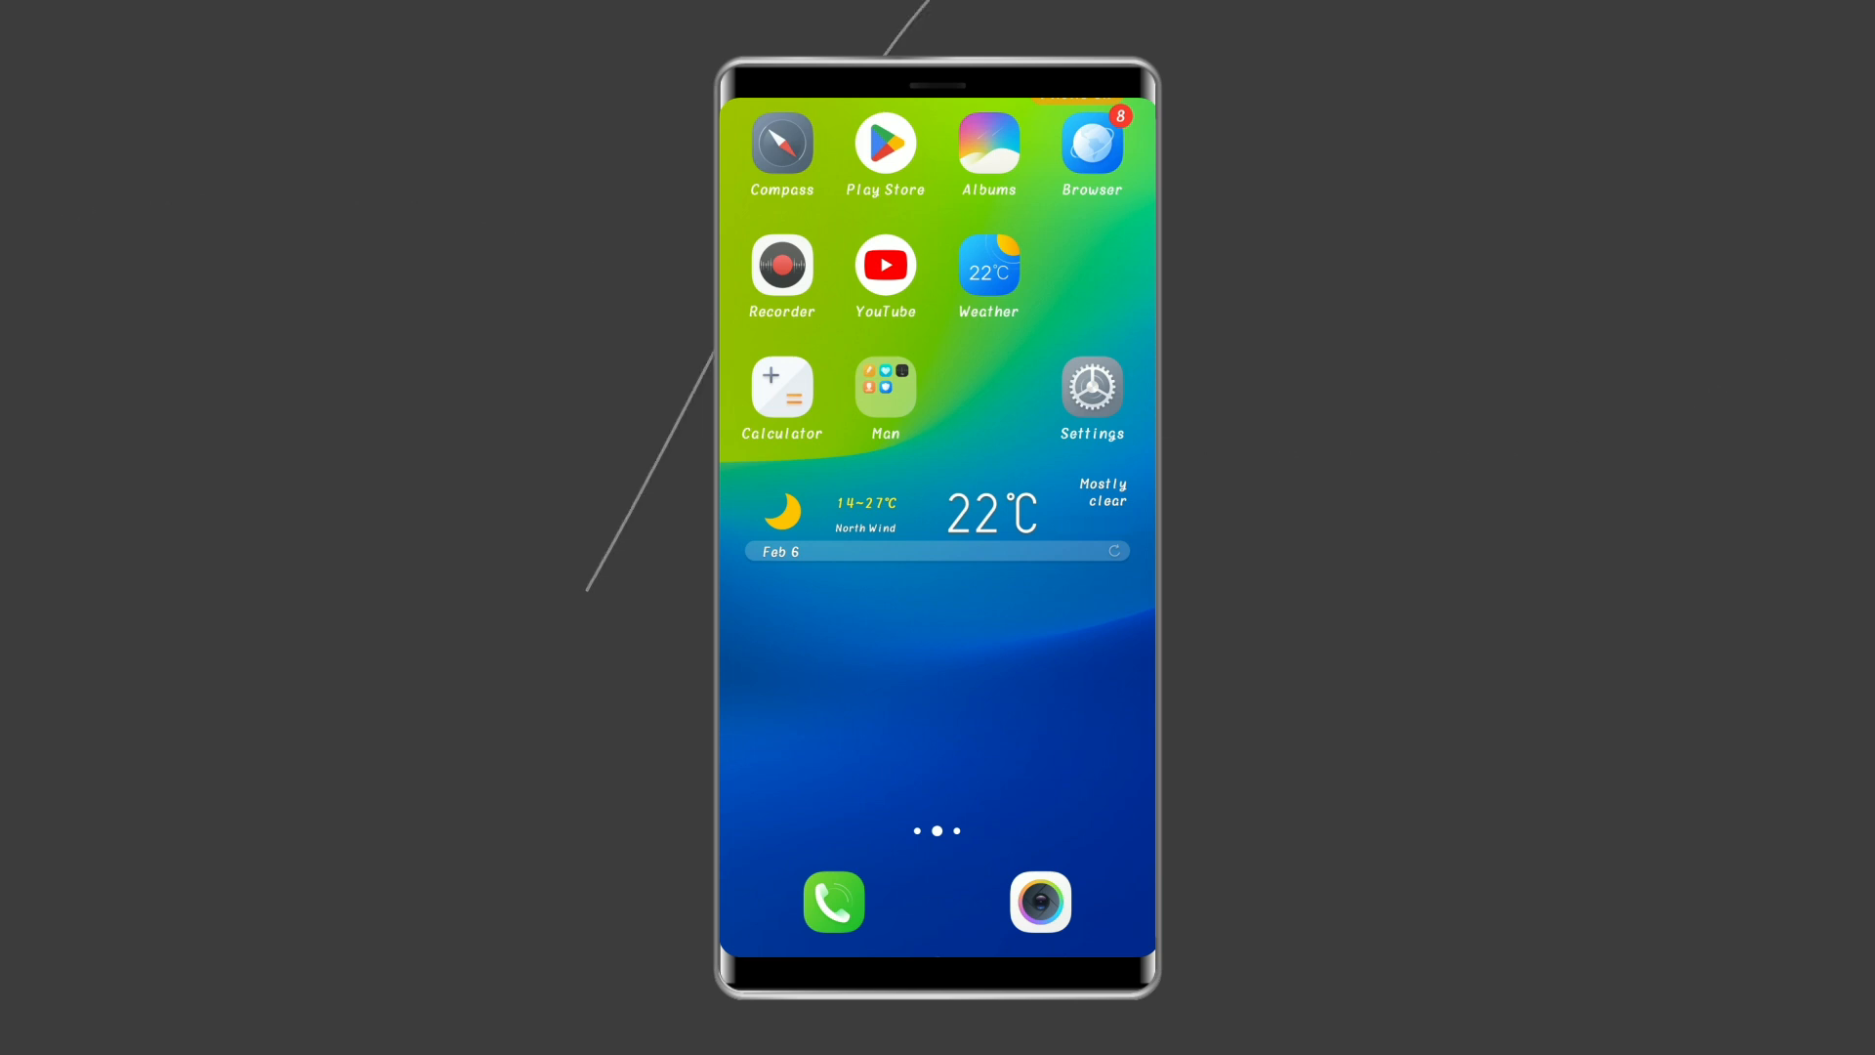
Navigate Settings > More settings > Backup & Reset to reach the data backup and reset options
left_click(1090, 385)
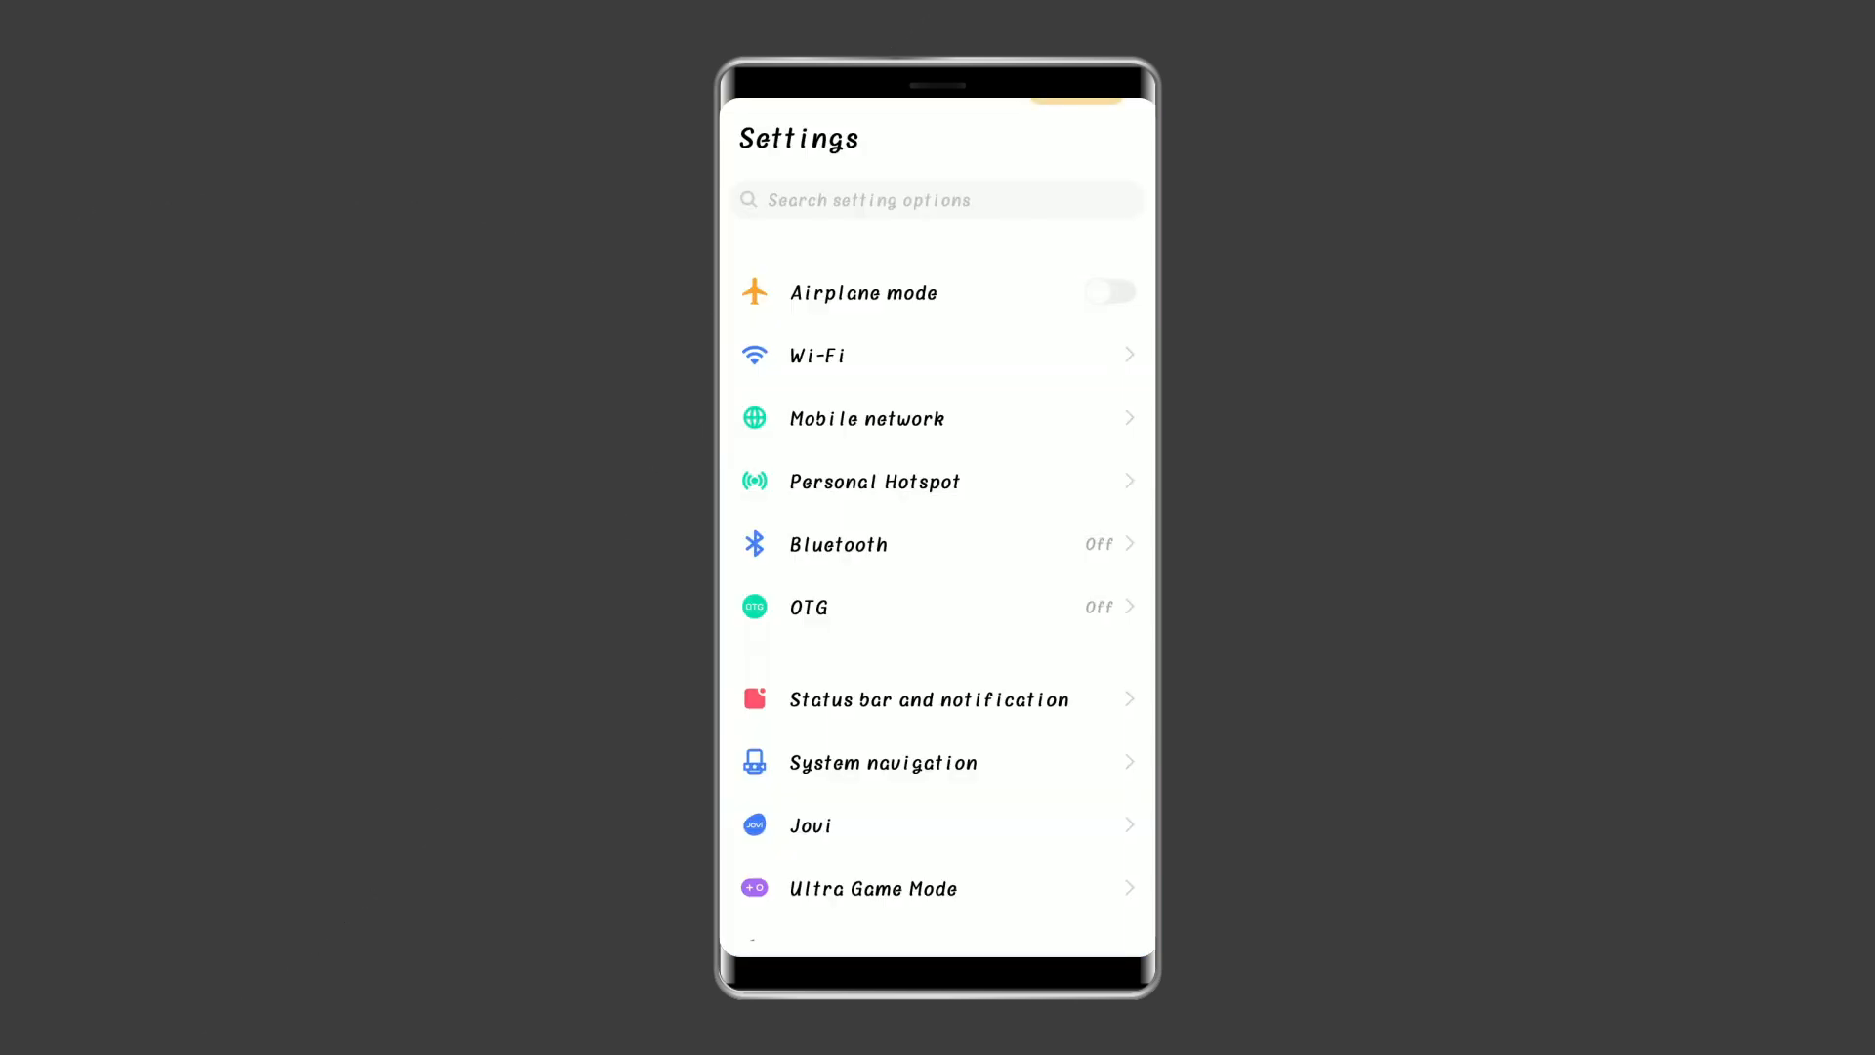
scroll("down", 3)
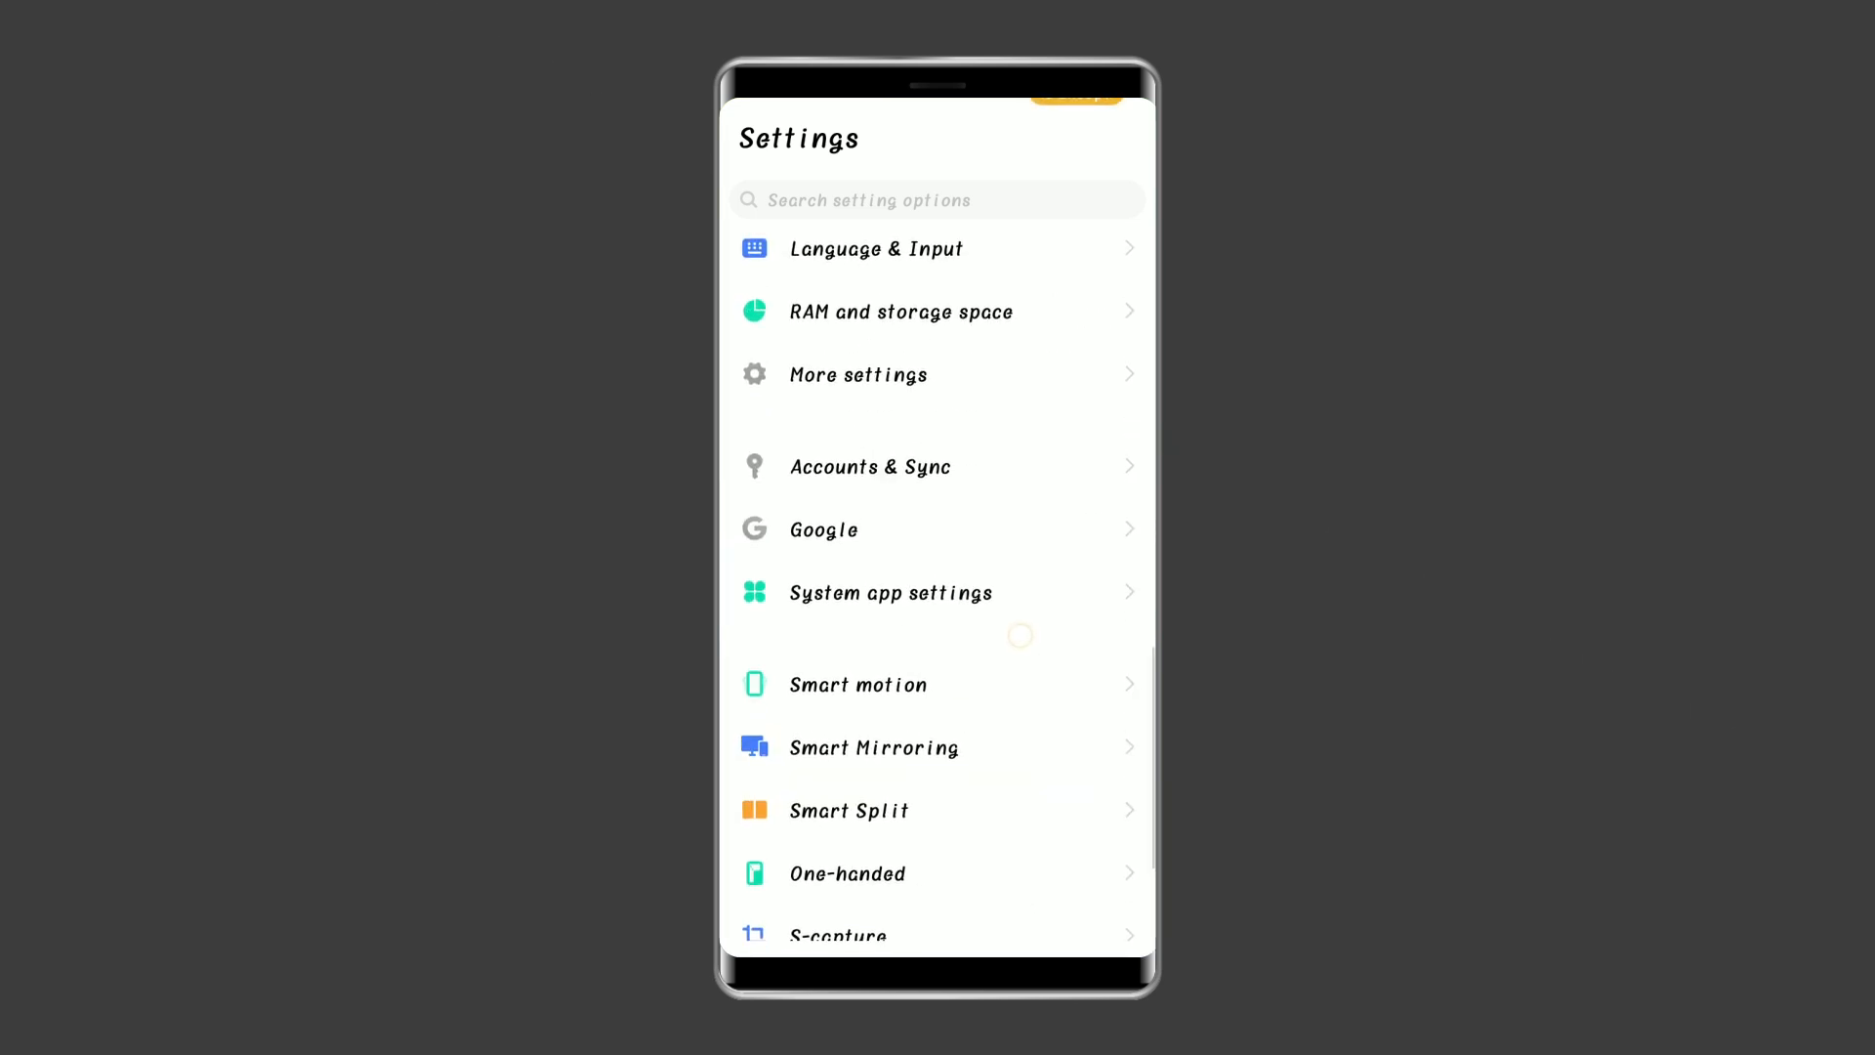
left_click(857, 375)
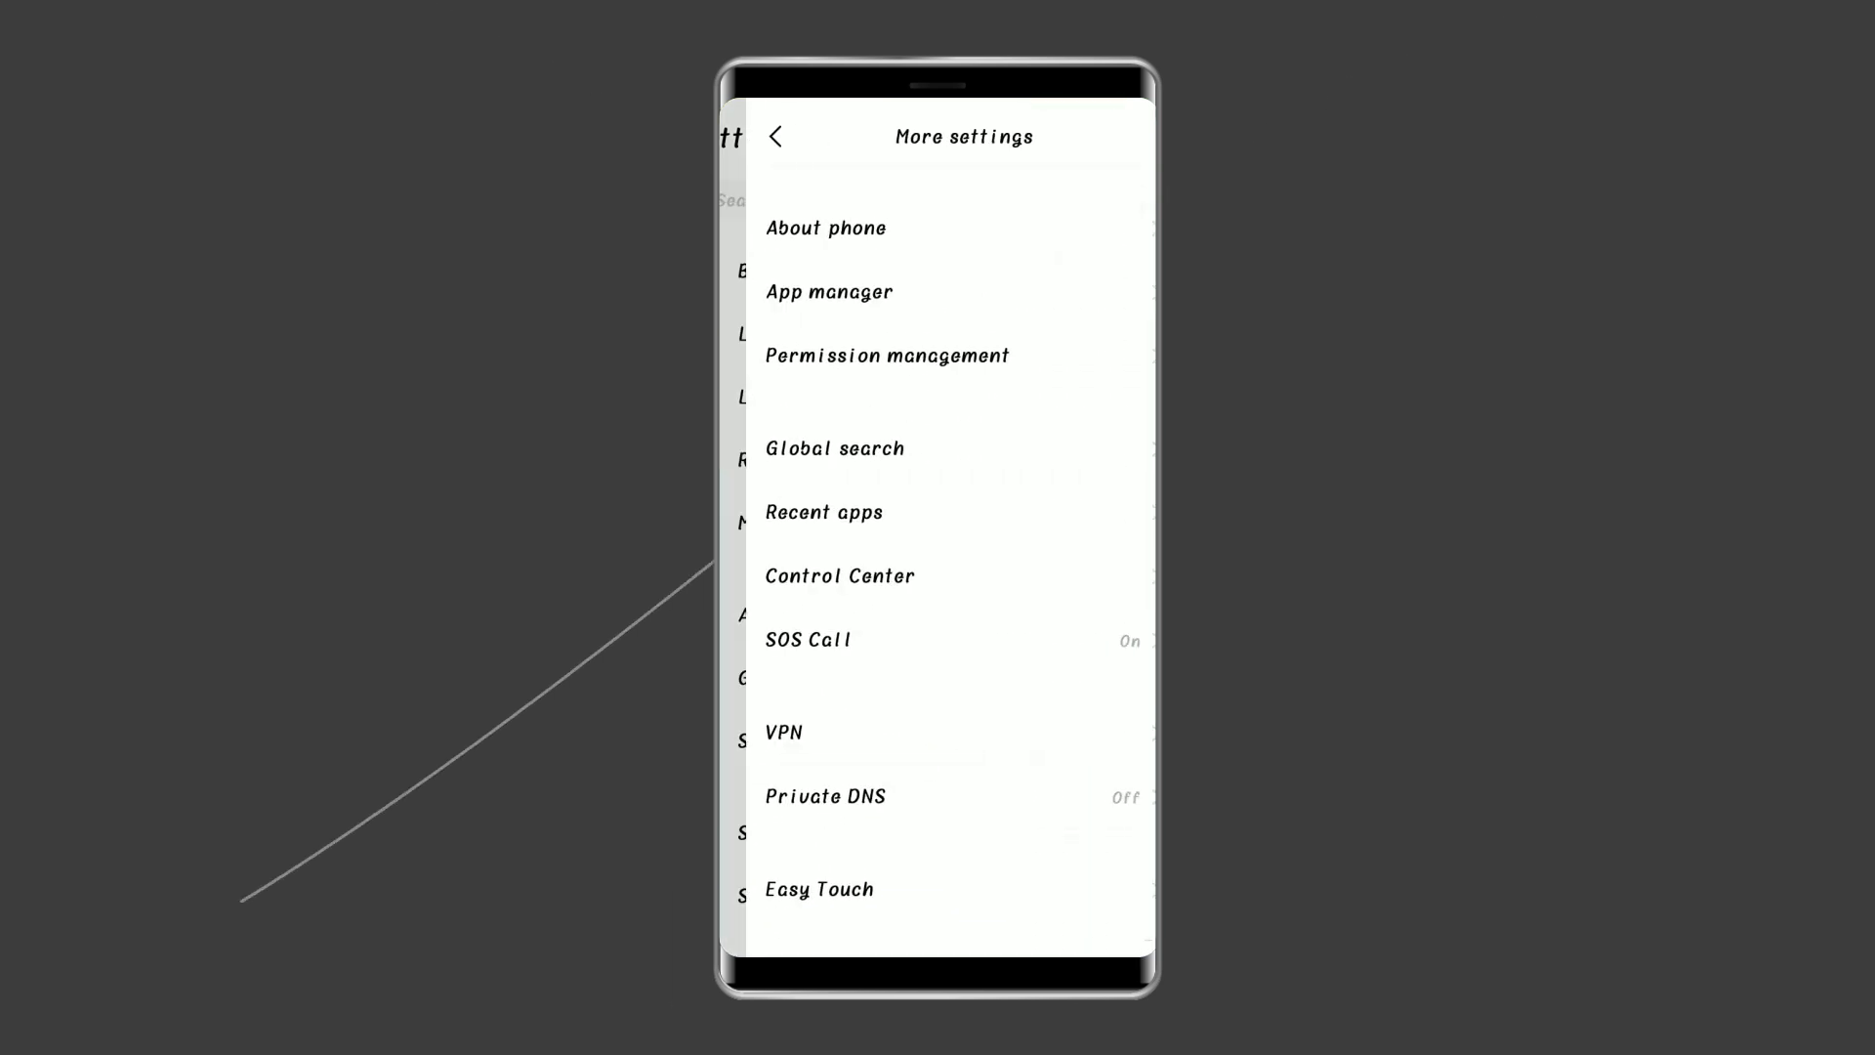
scroll("down", 3)
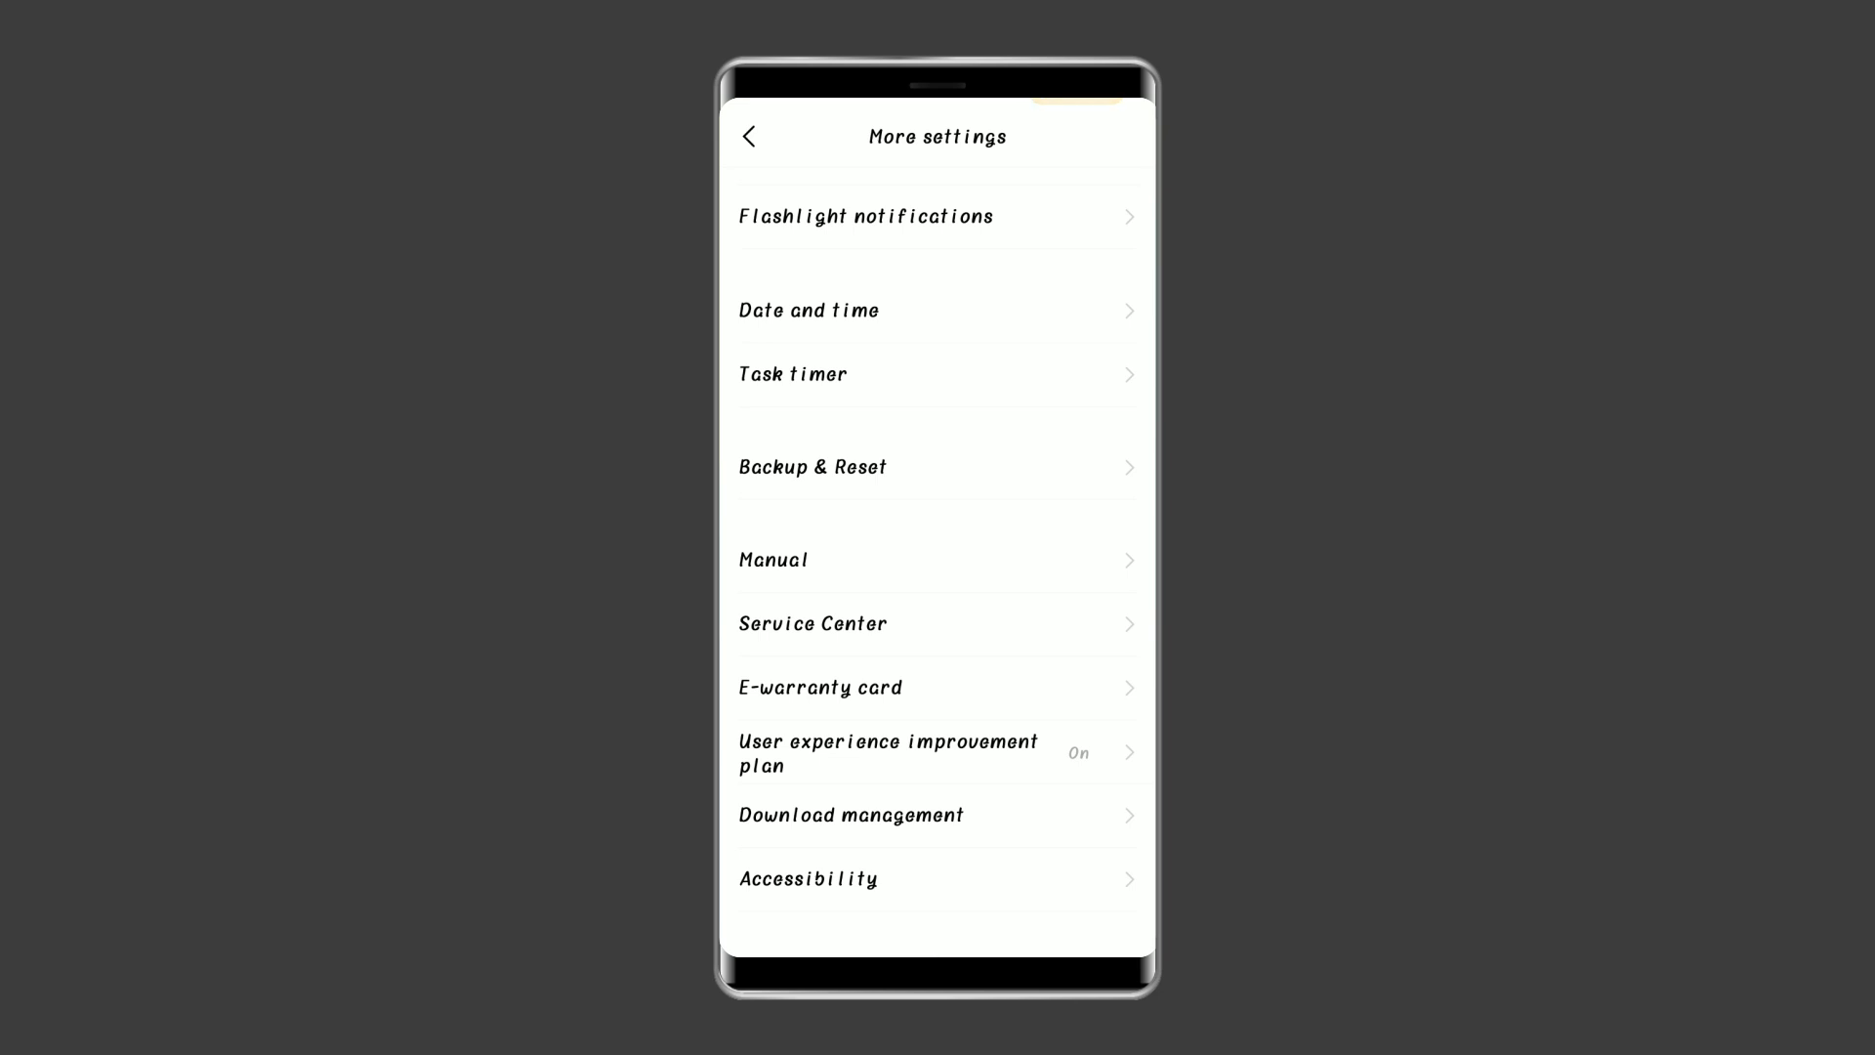
left_click(813, 467)
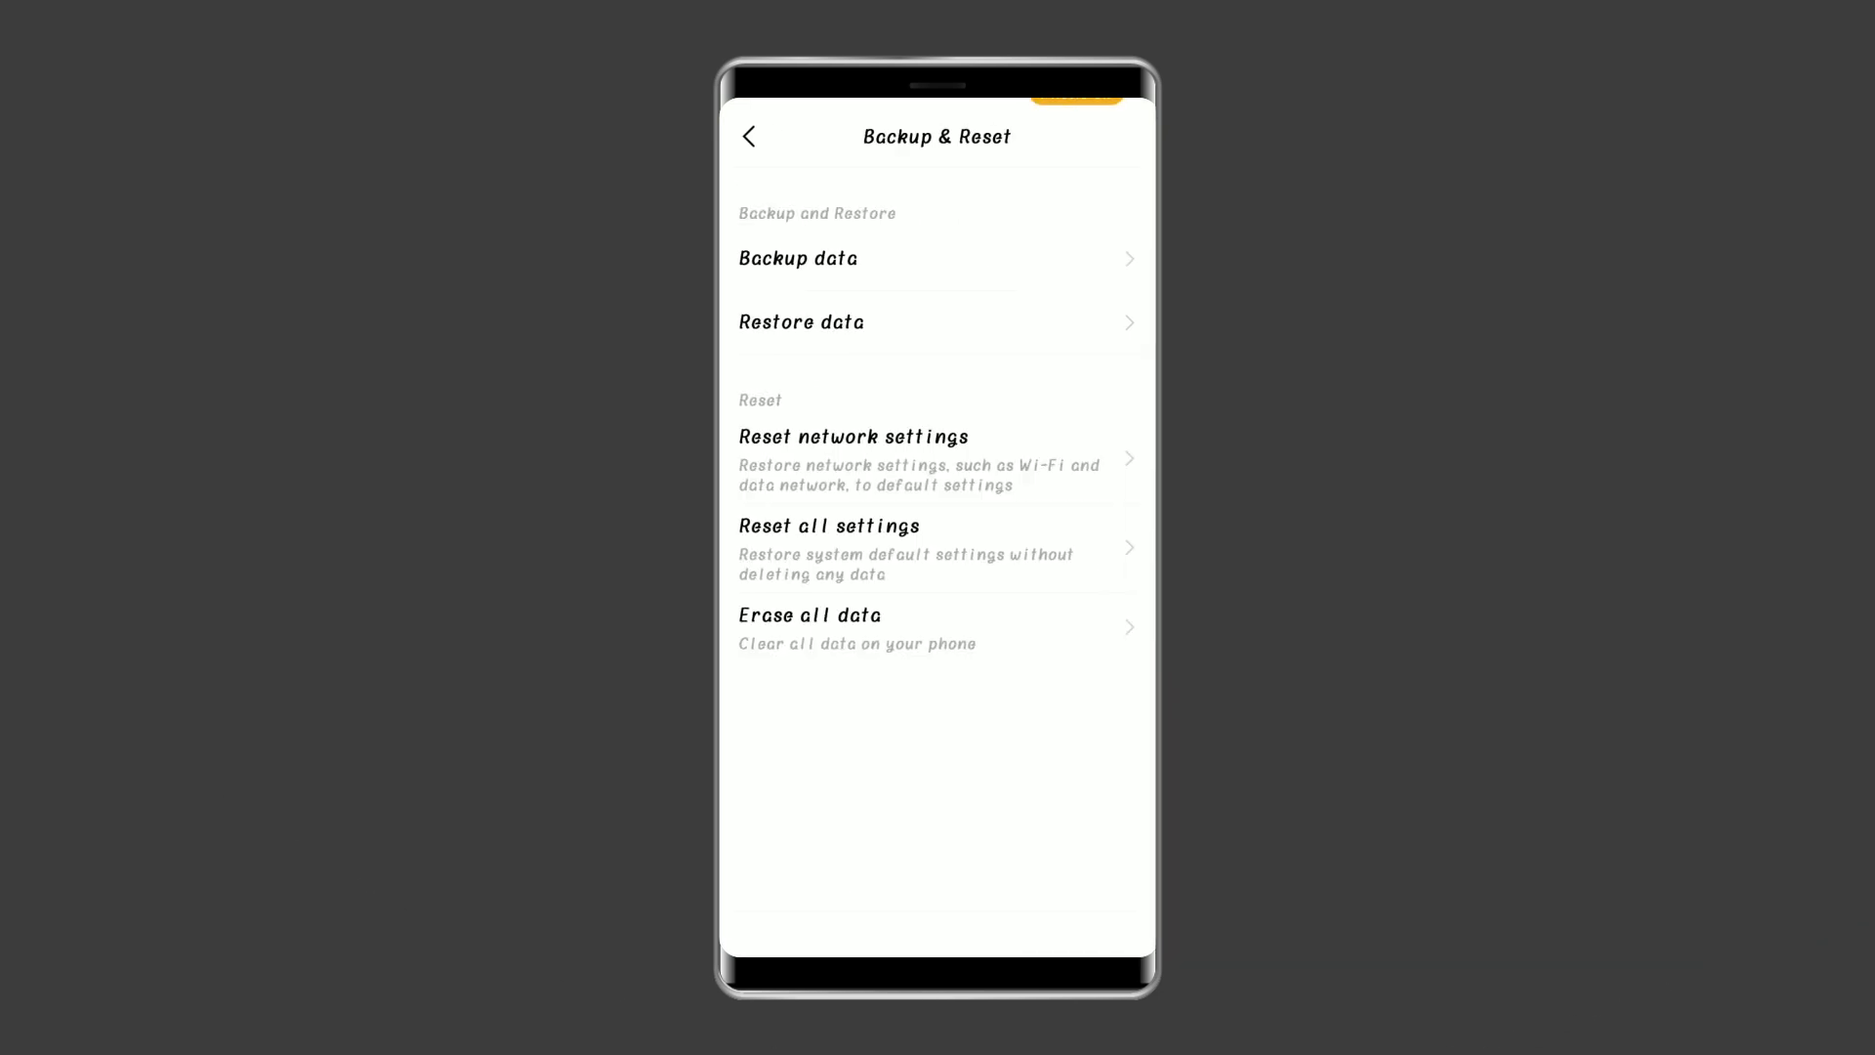